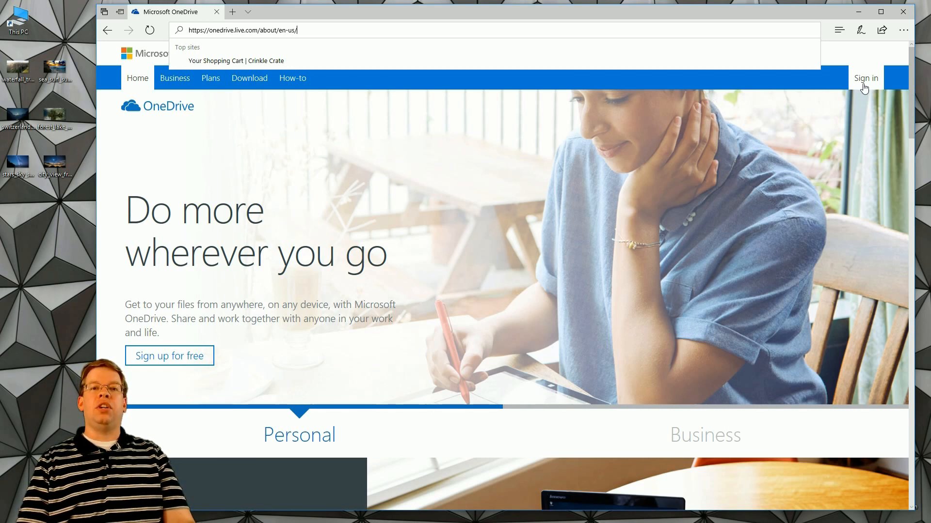
- Sign in to OneDrive in the browser to reach the Files page
click(866, 78)
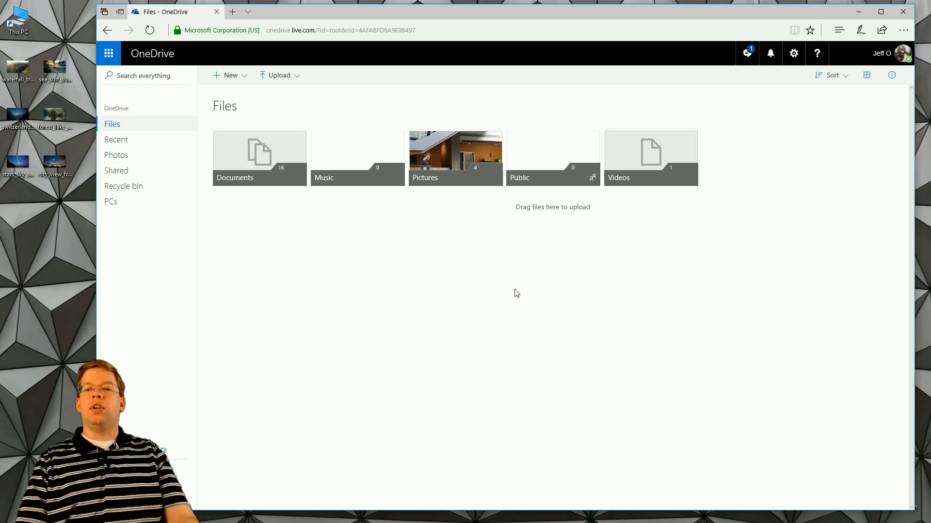
mouse_move(505, 296)
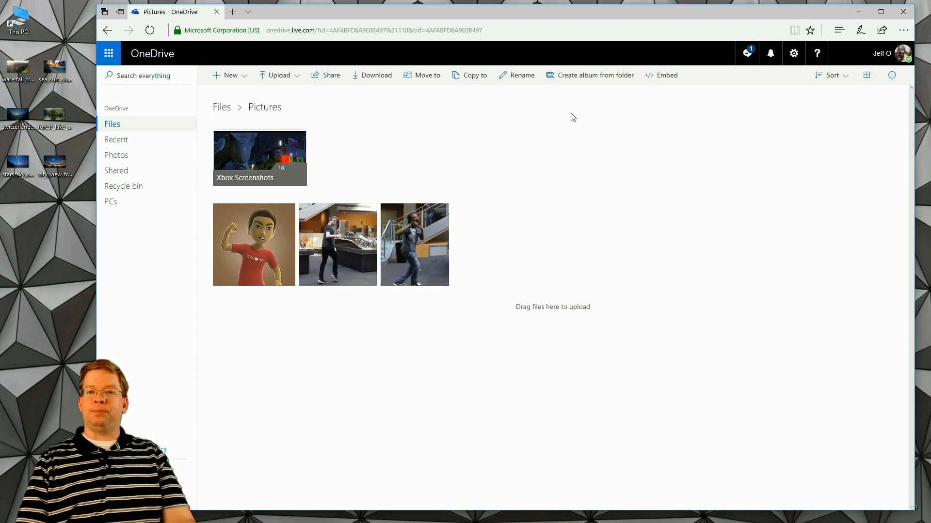
- Create a new folder named 'Xbox Demo Slideshow' inside Pictures via New > Folder
click(229, 76)
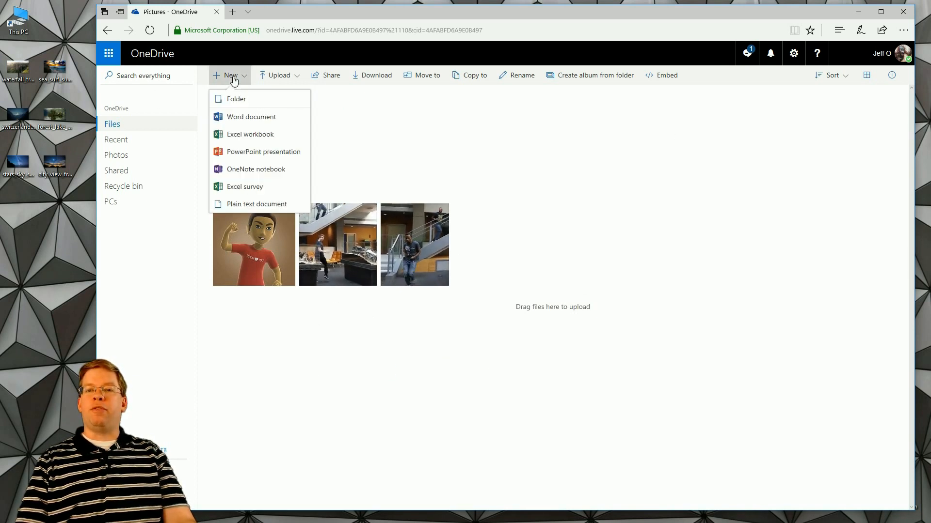
click(236, 99)
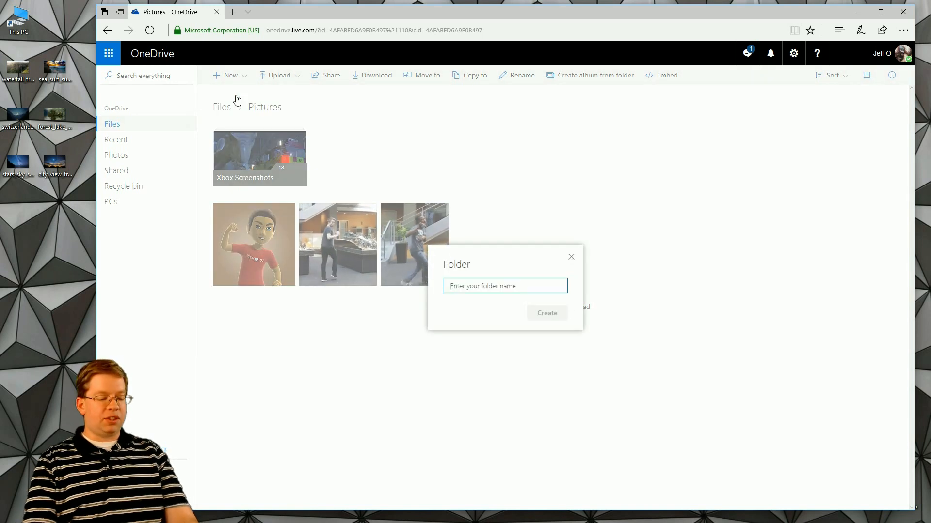
text(Xbox Demo S)
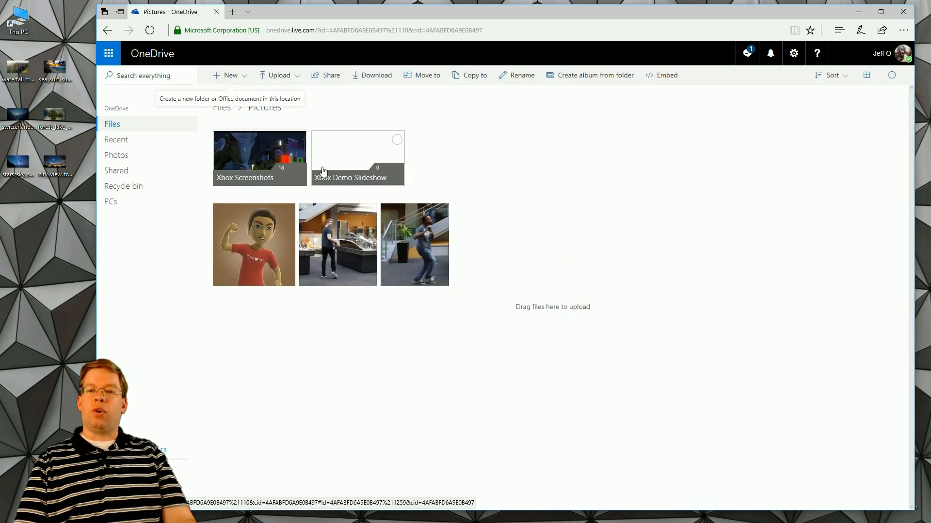
- Open the empty Xbox Demo Slideshow folder
double_click(357, 155)
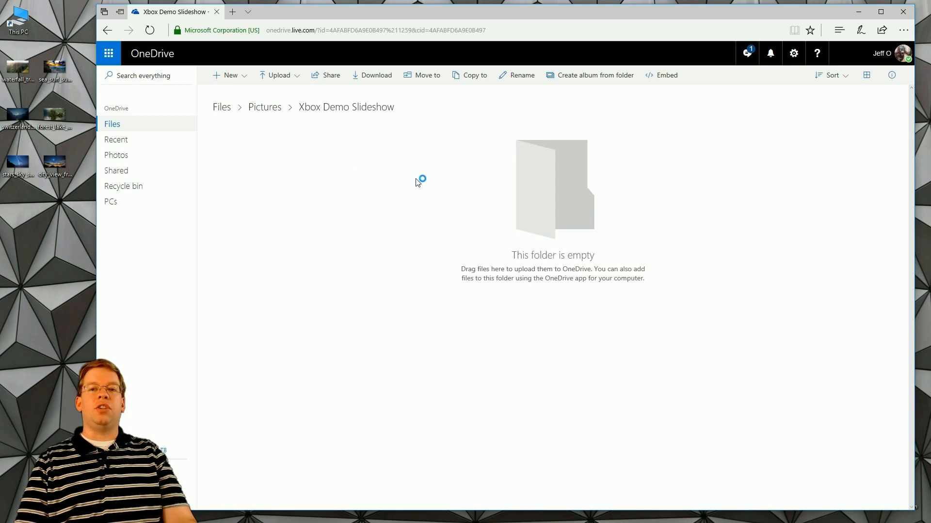
mouse_move(519, 226)
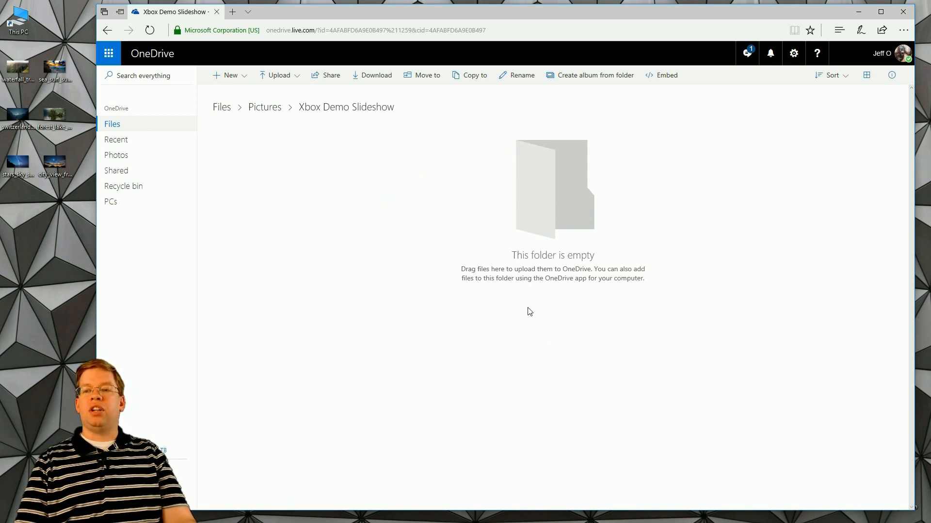
mouse_move(510, 292)
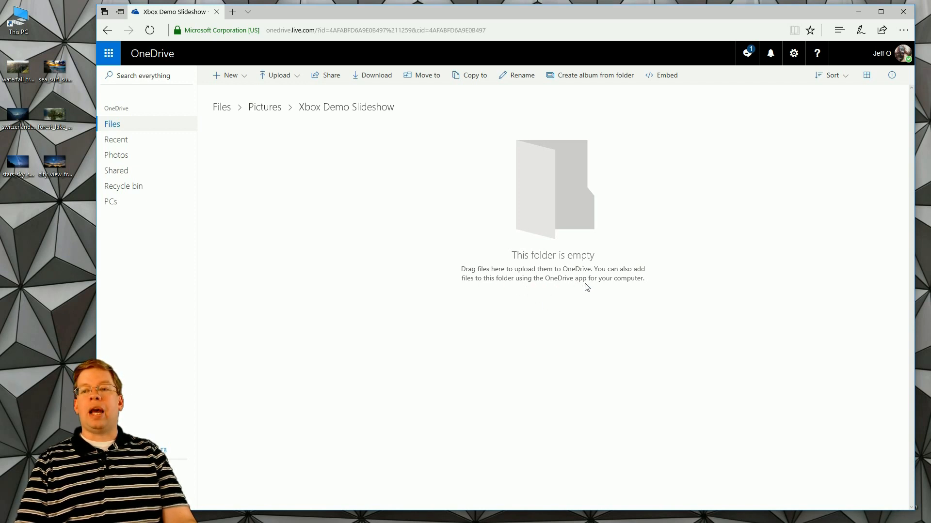
mouse_move(591, 286)
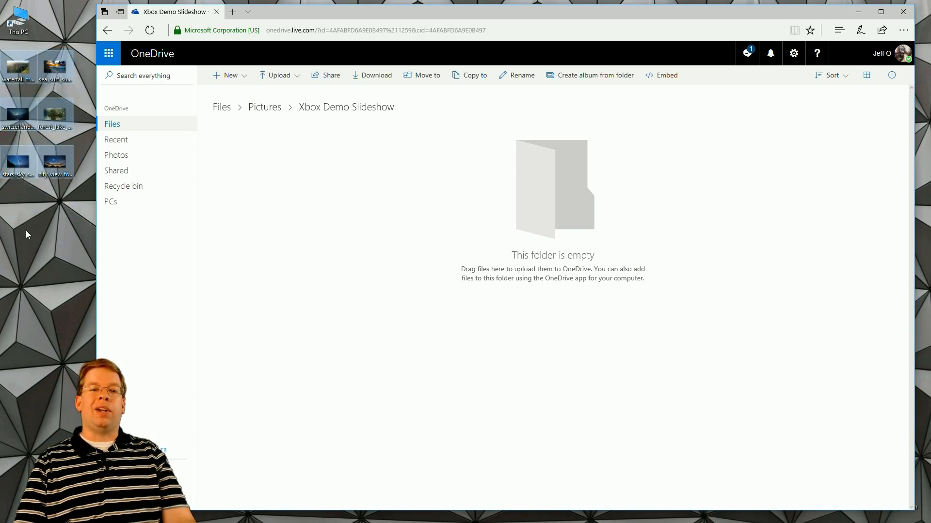
mouse_move(90, 199)
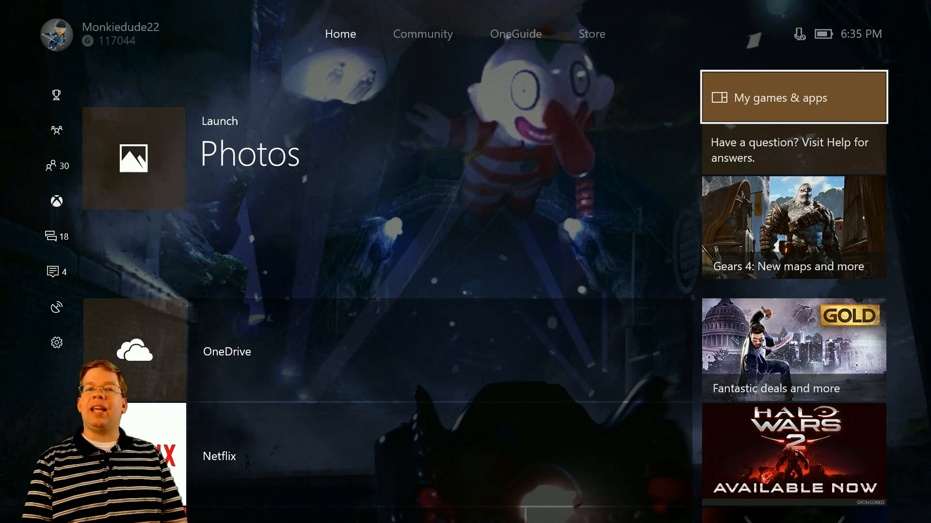
- Browse My games & apps down to Photos, then bring up the Guide
click(793, 97)
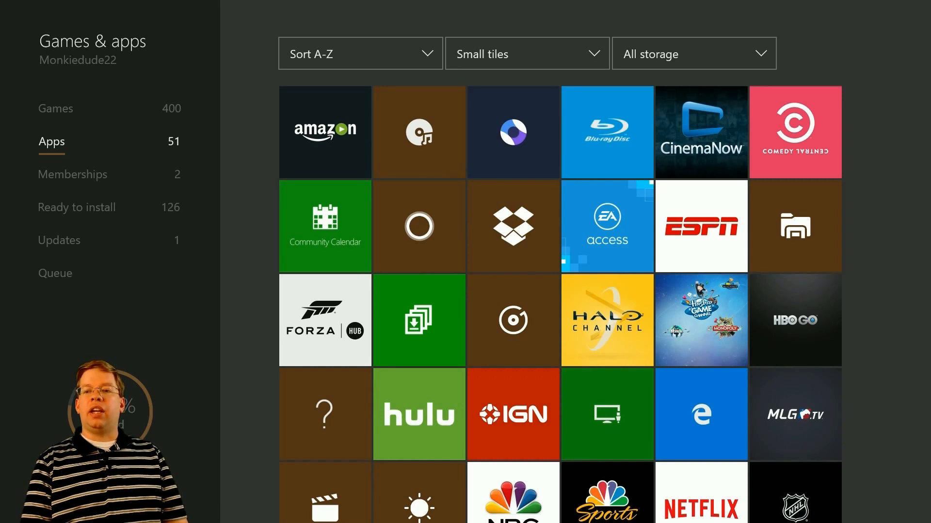
scroll(down, 3)
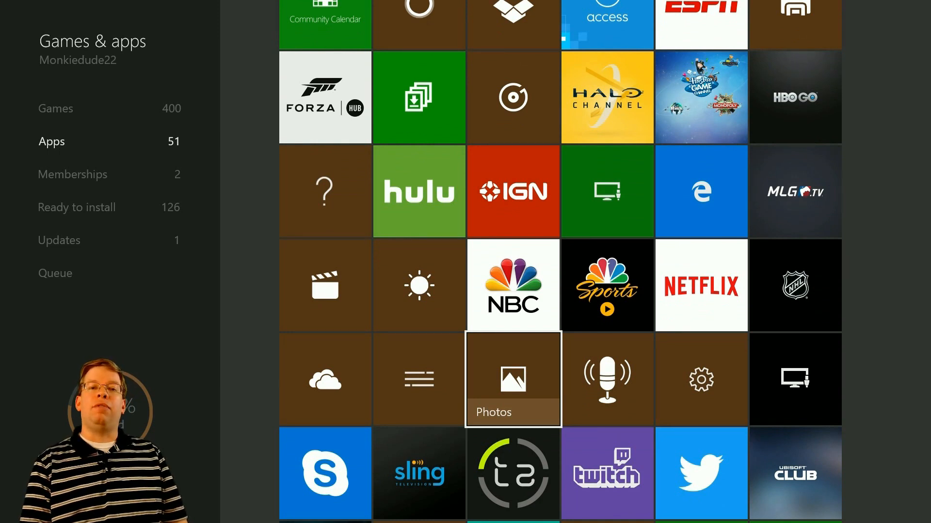
key(Xbox)
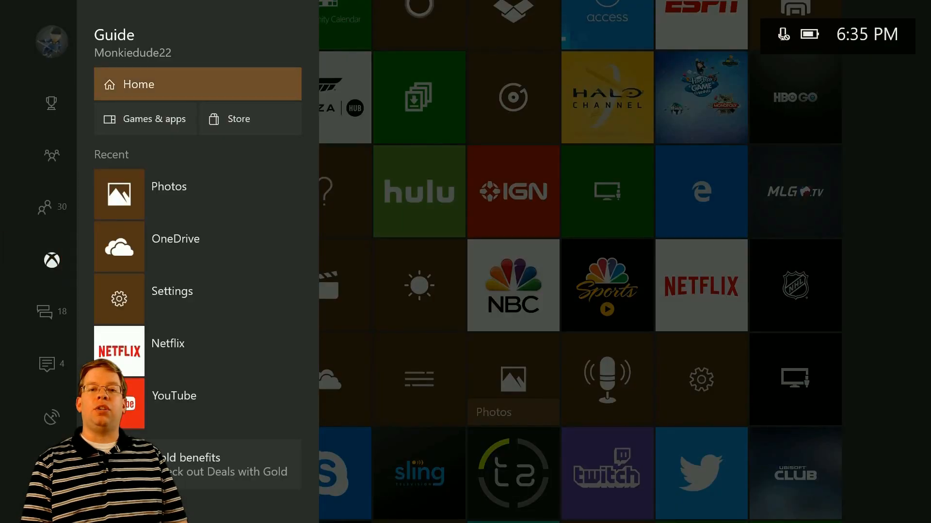
- Search the Store for 'mic' and open the Microsoft Photos result
click(145, 118)
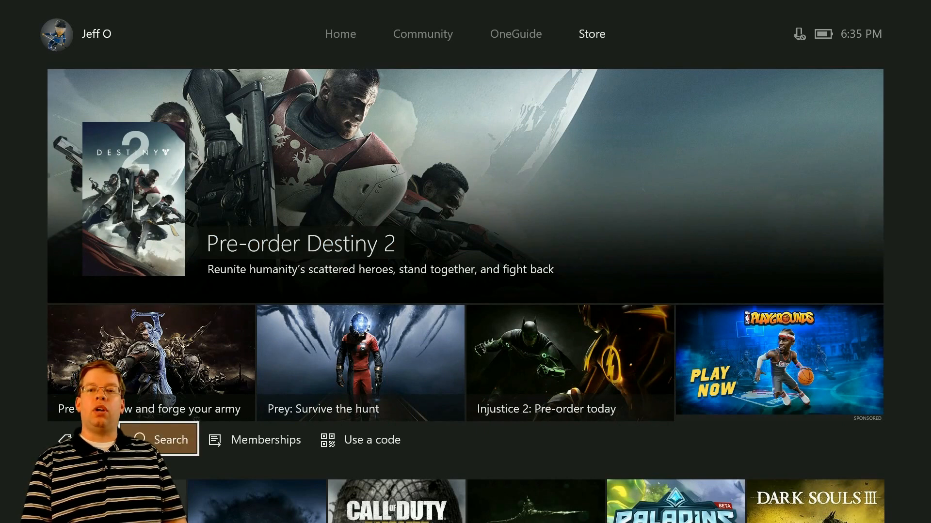
click(170, 440)
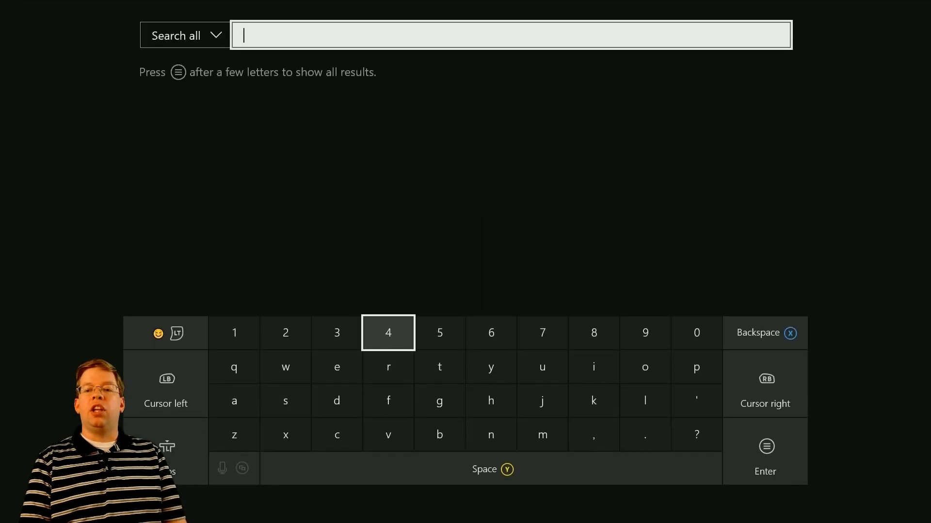
mouse_move(541, 435)
text(mi)
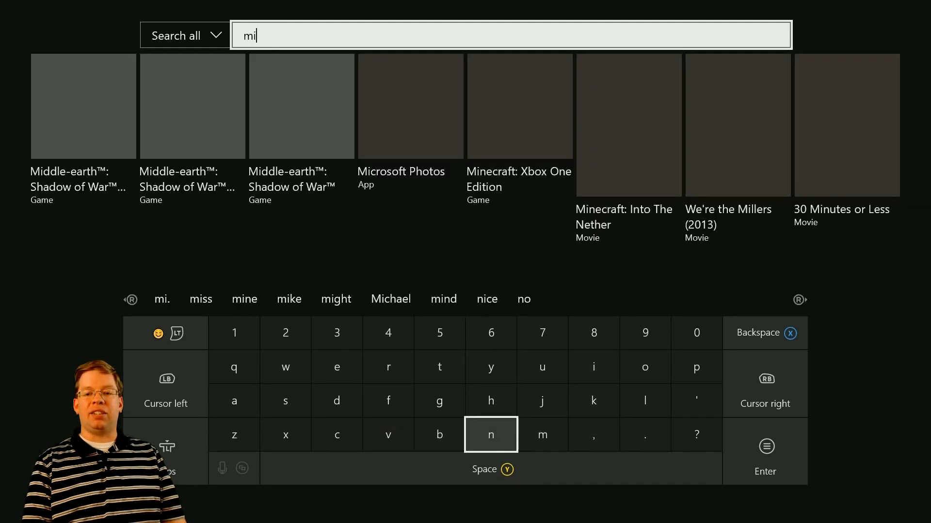
click(337, 435)
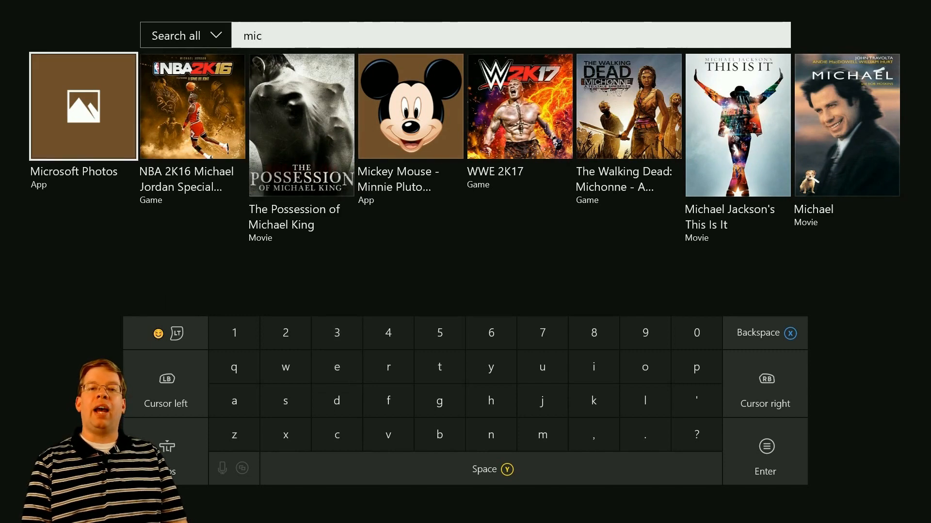
click(83, 106)
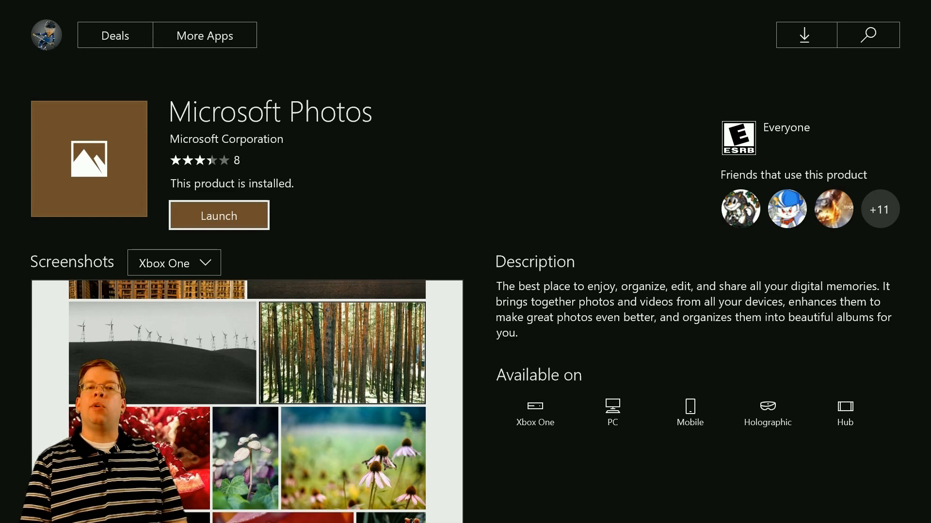
- Launch Microsoft Photos from its store page into the Collection view
click(219, 215)
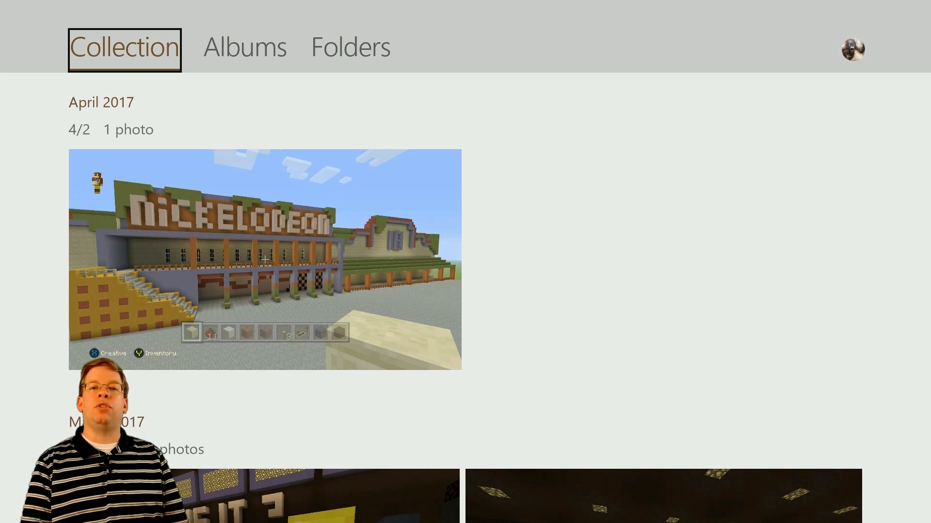
- Switch to Folders and browse OneDrive into the Xbox Demo Slideshow folder
click(350, 47)
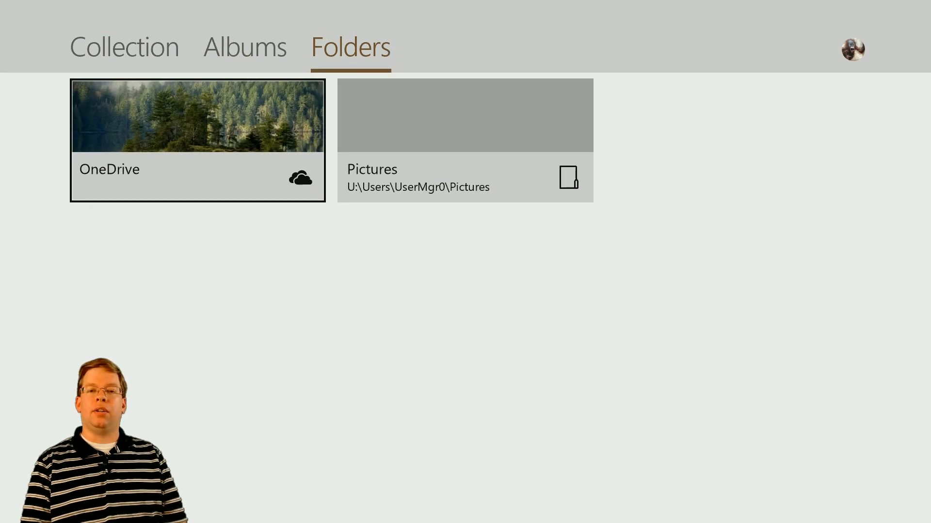
click(197, 141)
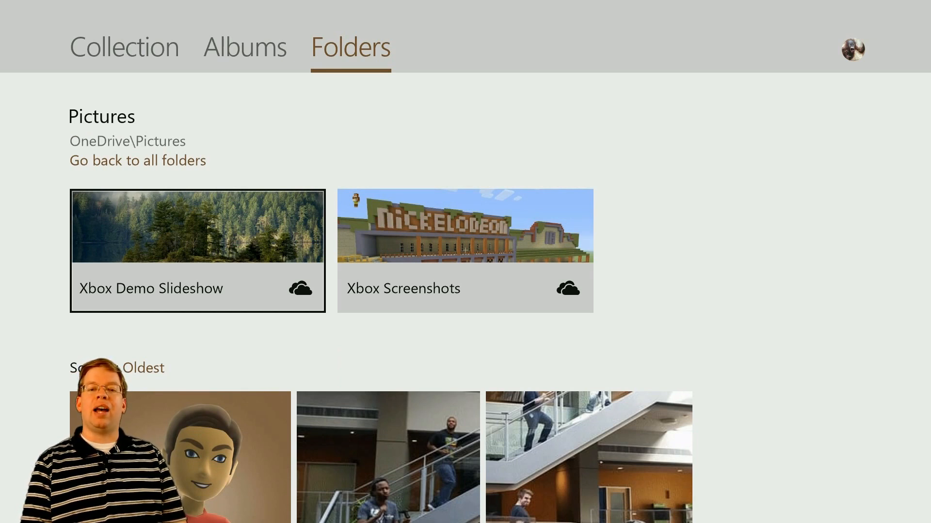
click(197, 250)
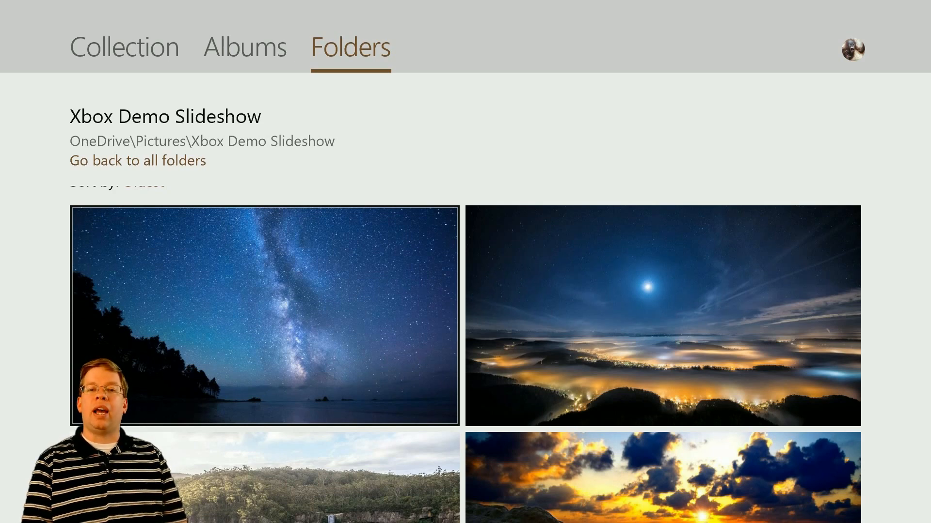
- Scroll down through the folder's landscapes to the waterfall cliff and seaside sunset
scroll(down, 3)
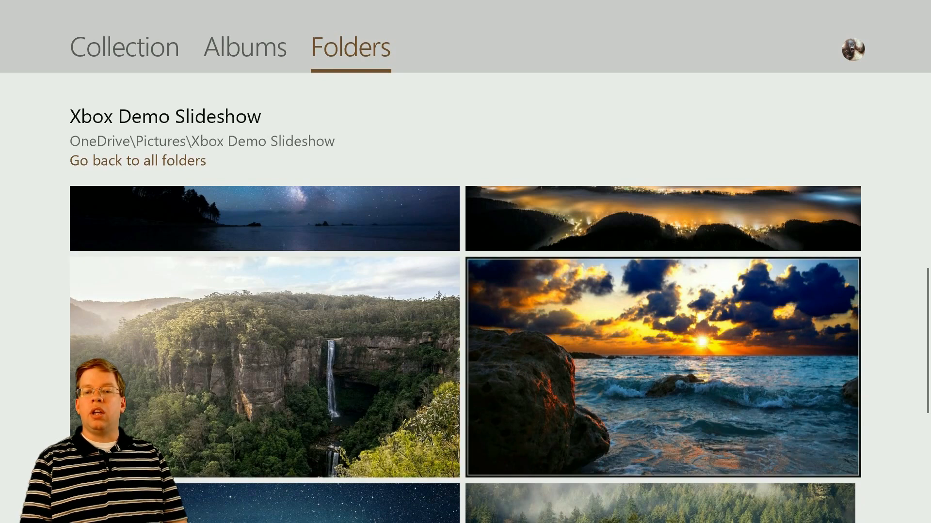
scroll(down, 3)
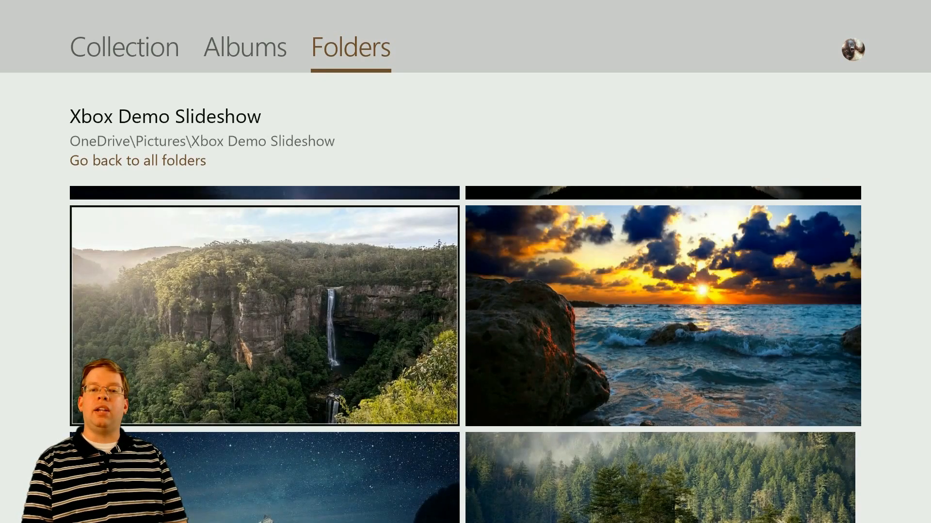